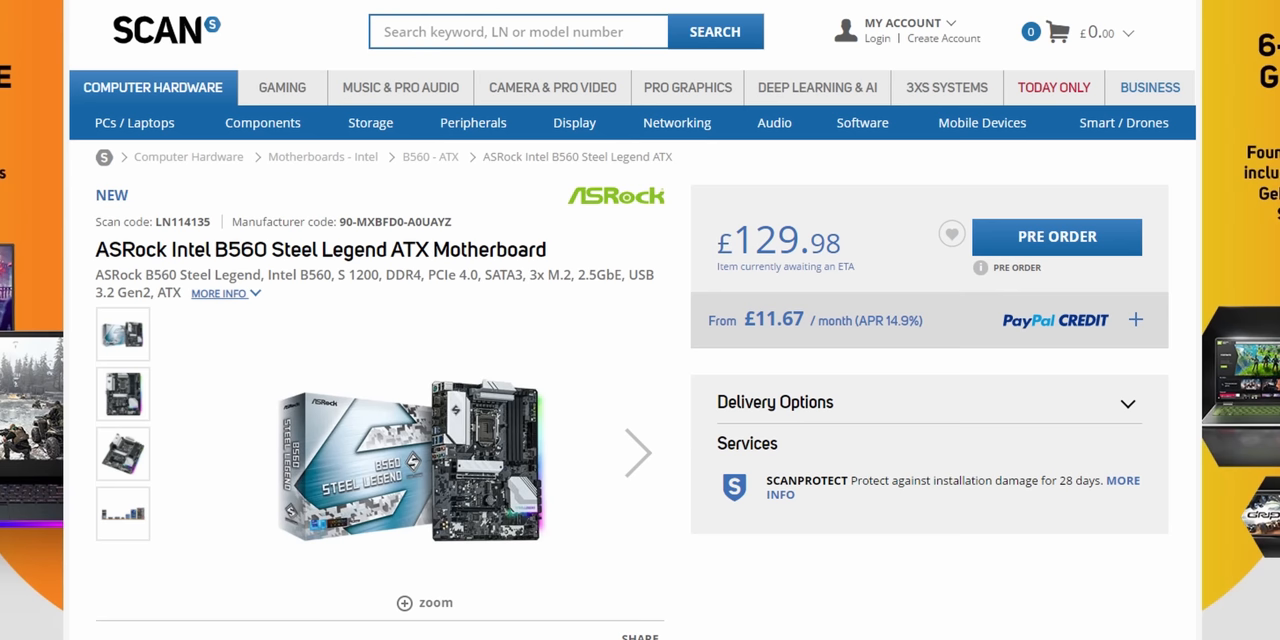
{"action": "mouse_move", "coordinate": [1044, 240]}
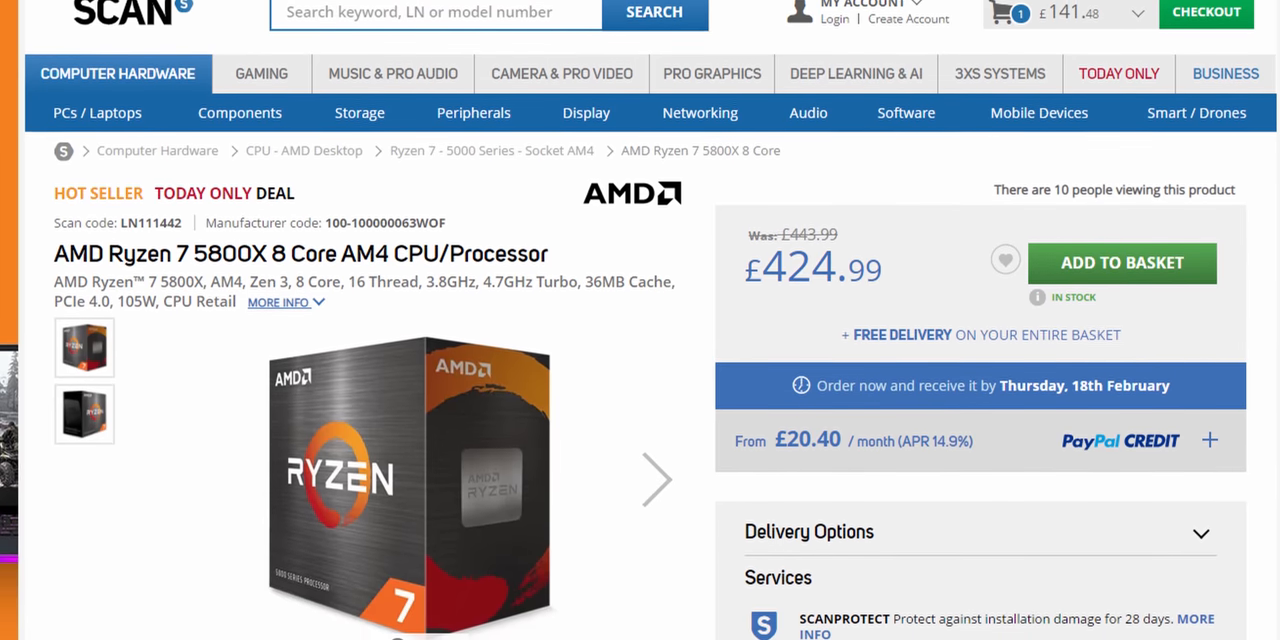
{"action": "scroll", "scroll_direction": "down", "scroll_amount": 3}
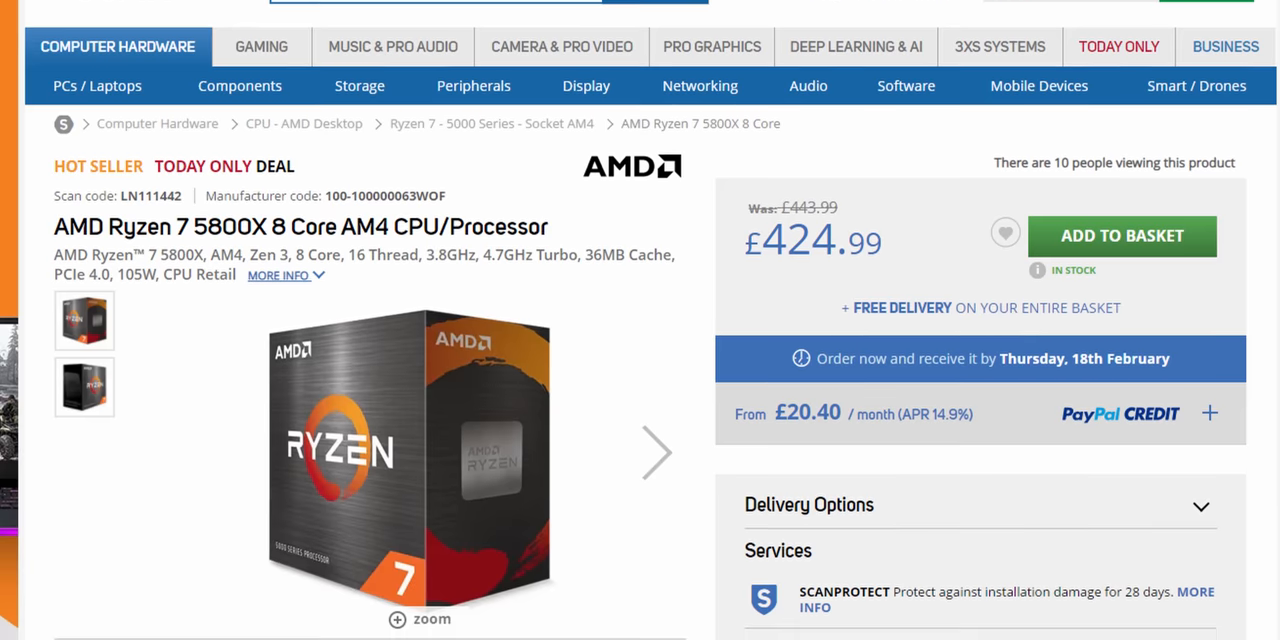